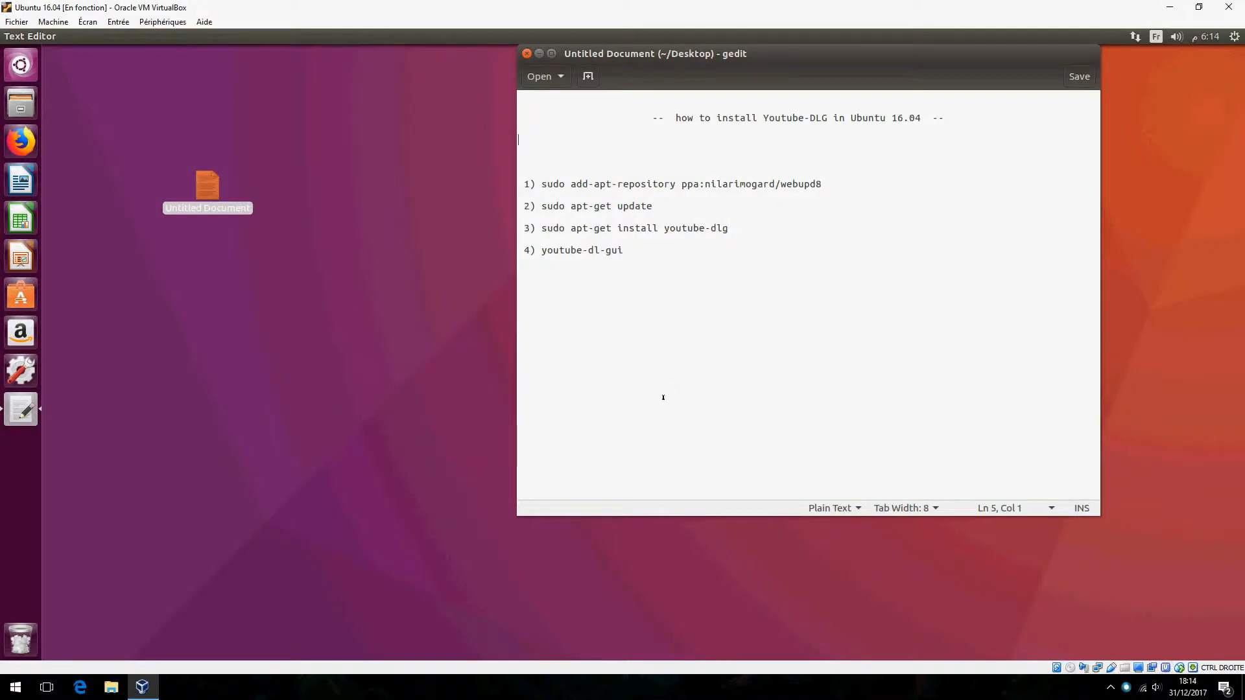
mouse_move(655, 367)
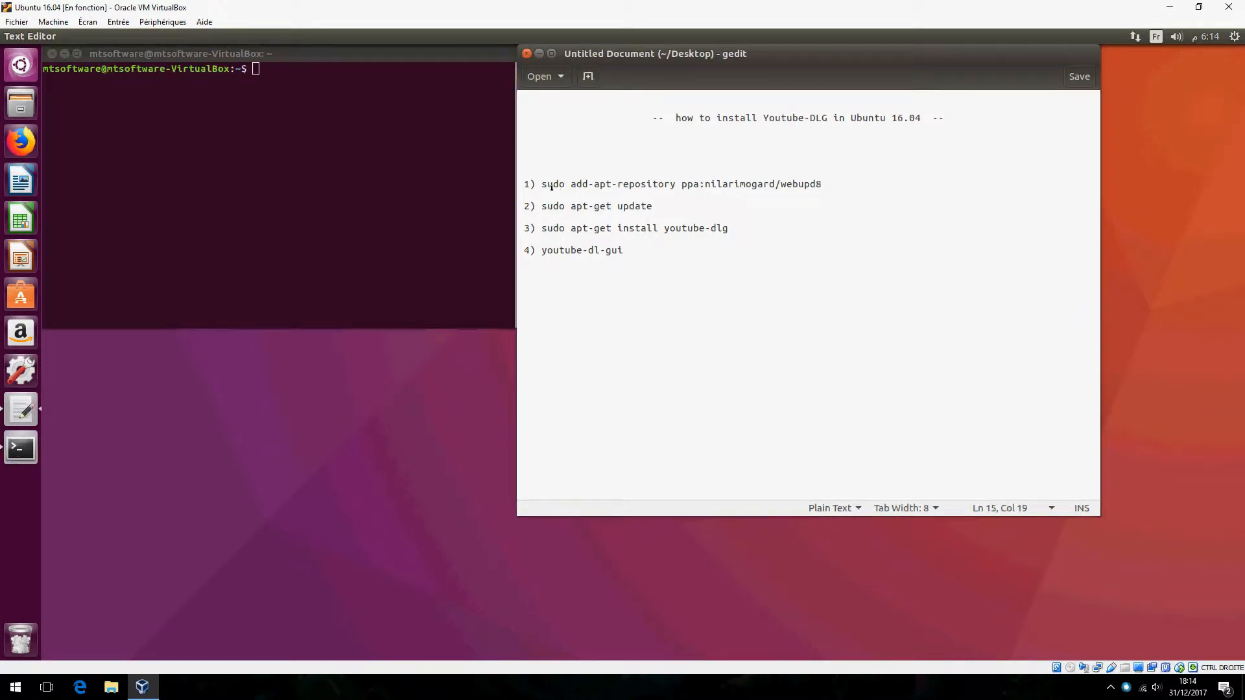
Step: Copy the repository and install commands from the notes into Terminal and confirm with y
drag(542, 182, 820, 183)
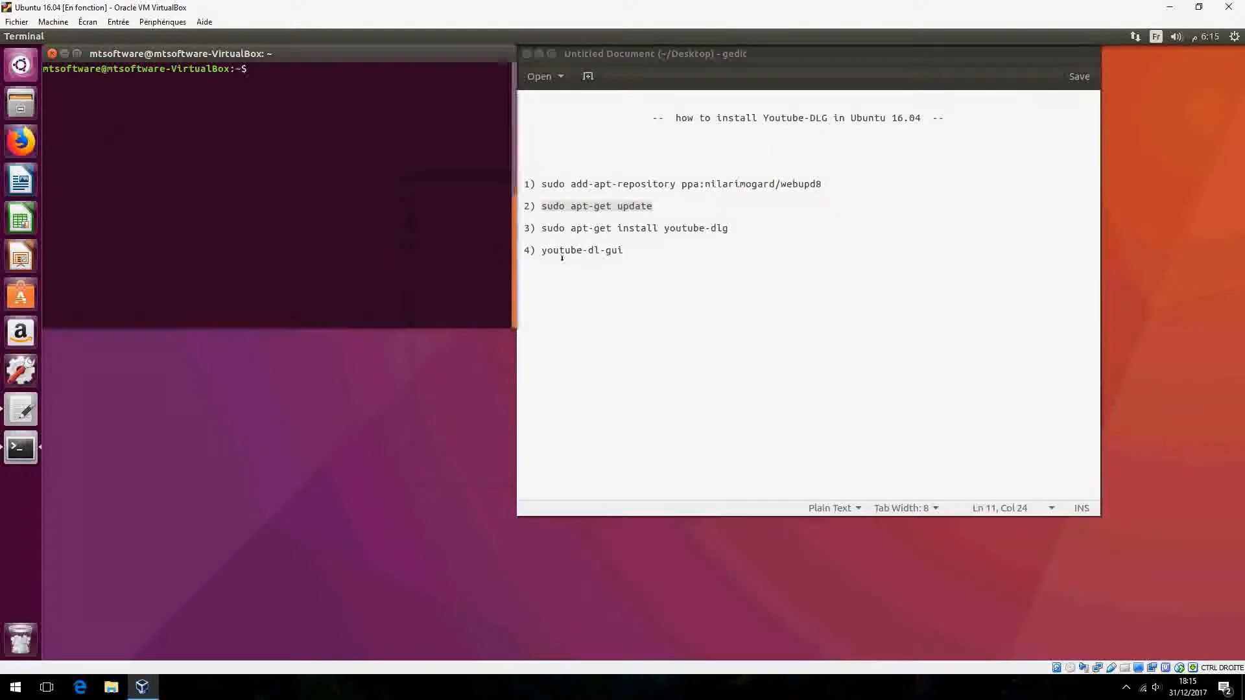
drag(541, 228, 727, 228)
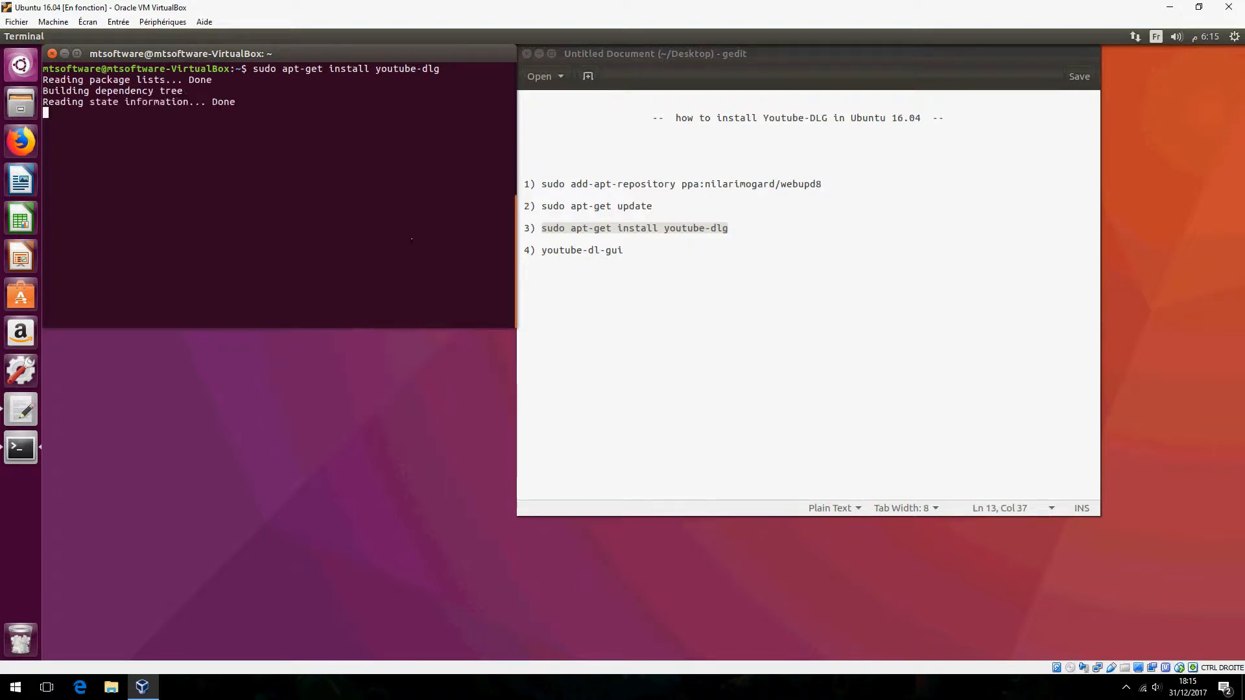
text(y)
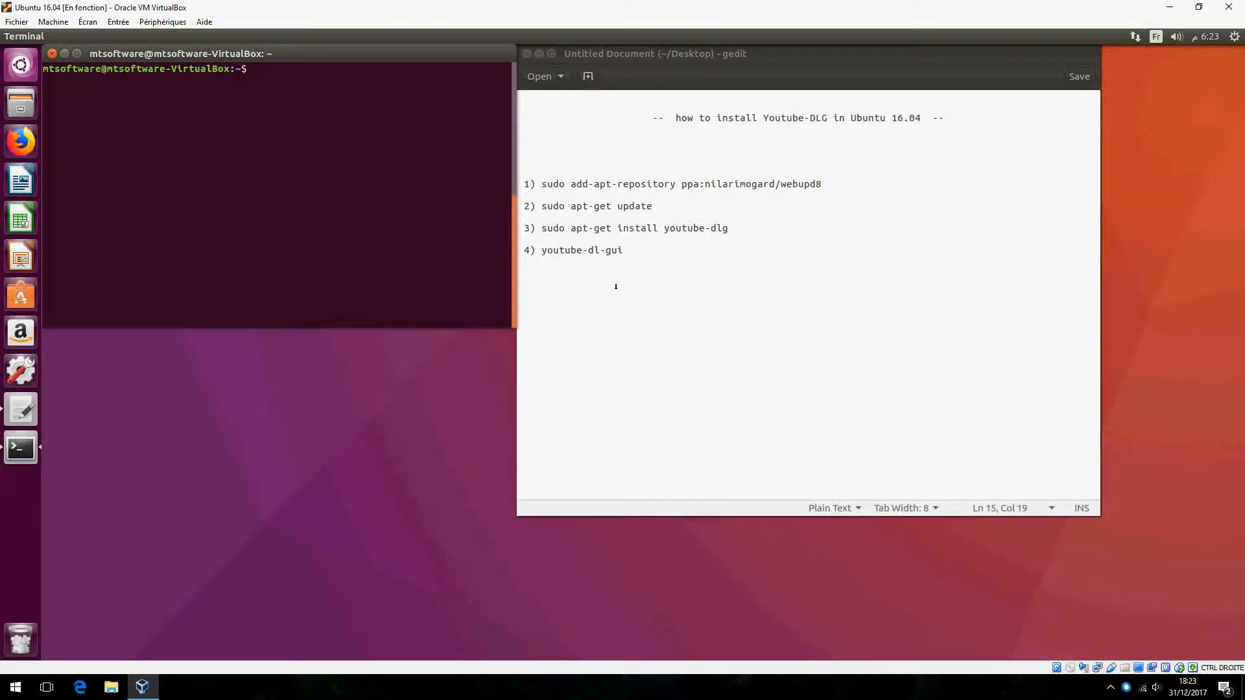
Step: Run youtube-dl-gui from the notes so the empty Youtube-DLG window appears
double_click(581, 250)
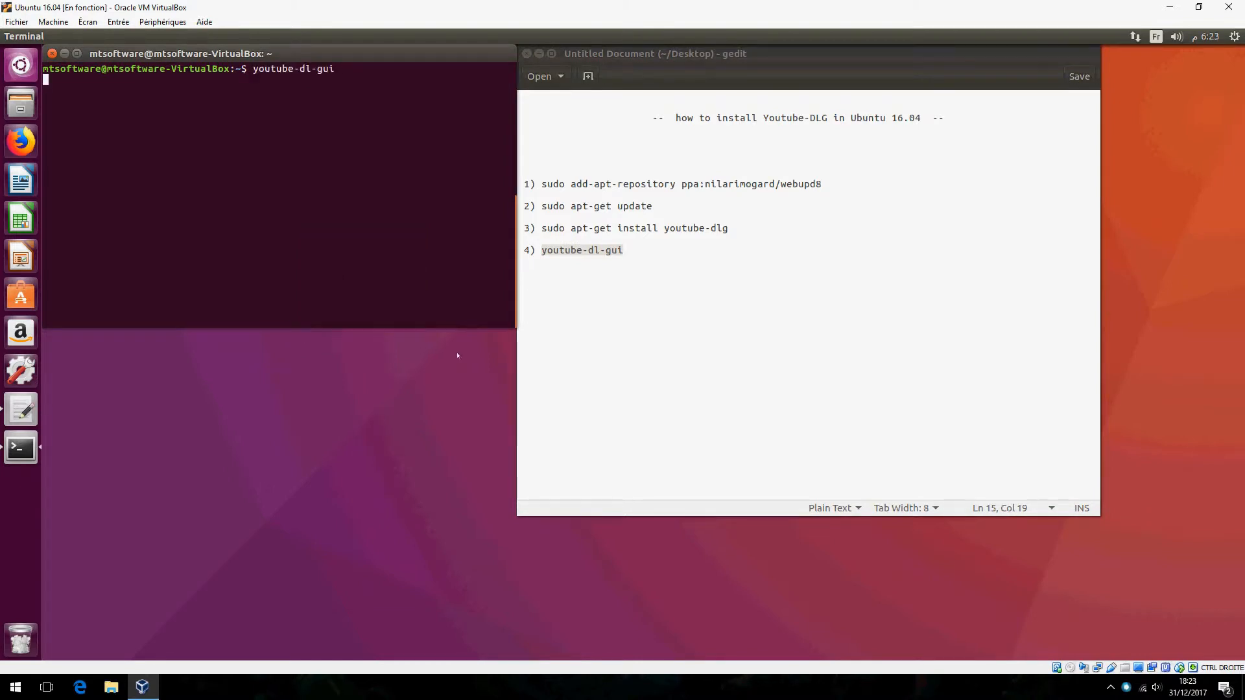
key(Return)
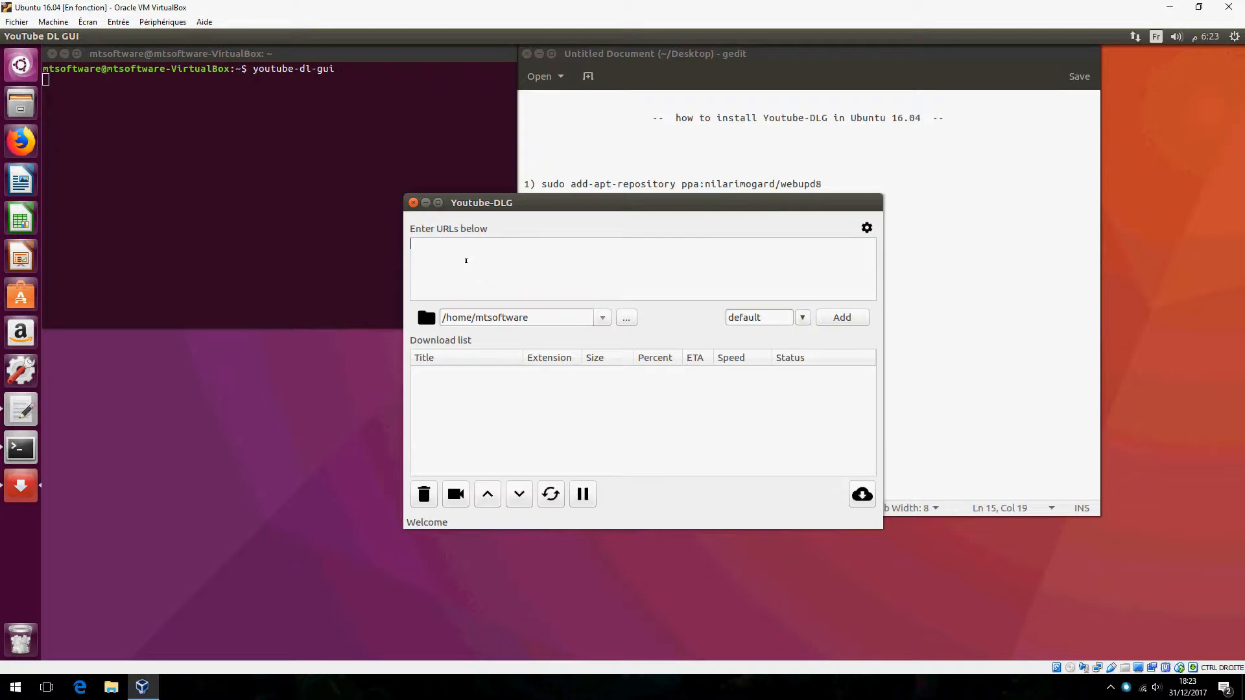
mouse_move(486, 275)
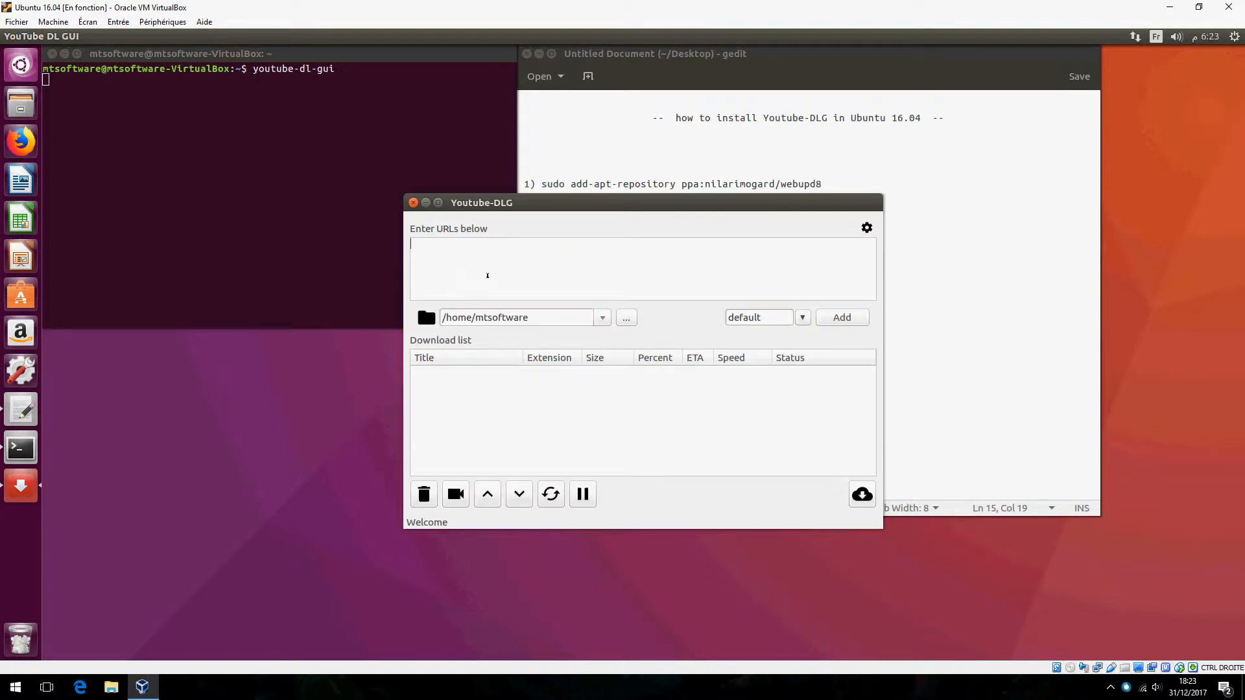
mouse_move(730, 467)
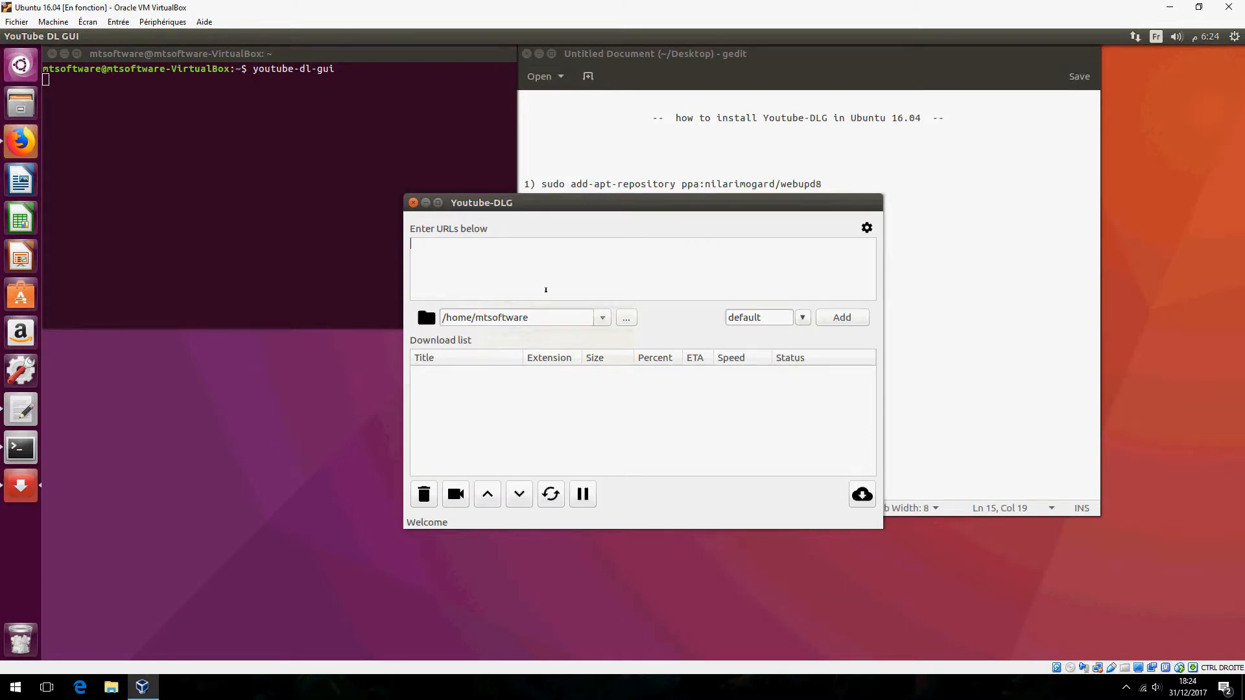
text(https://www.youtube.com/watch?v=gUd7uktr1ww)
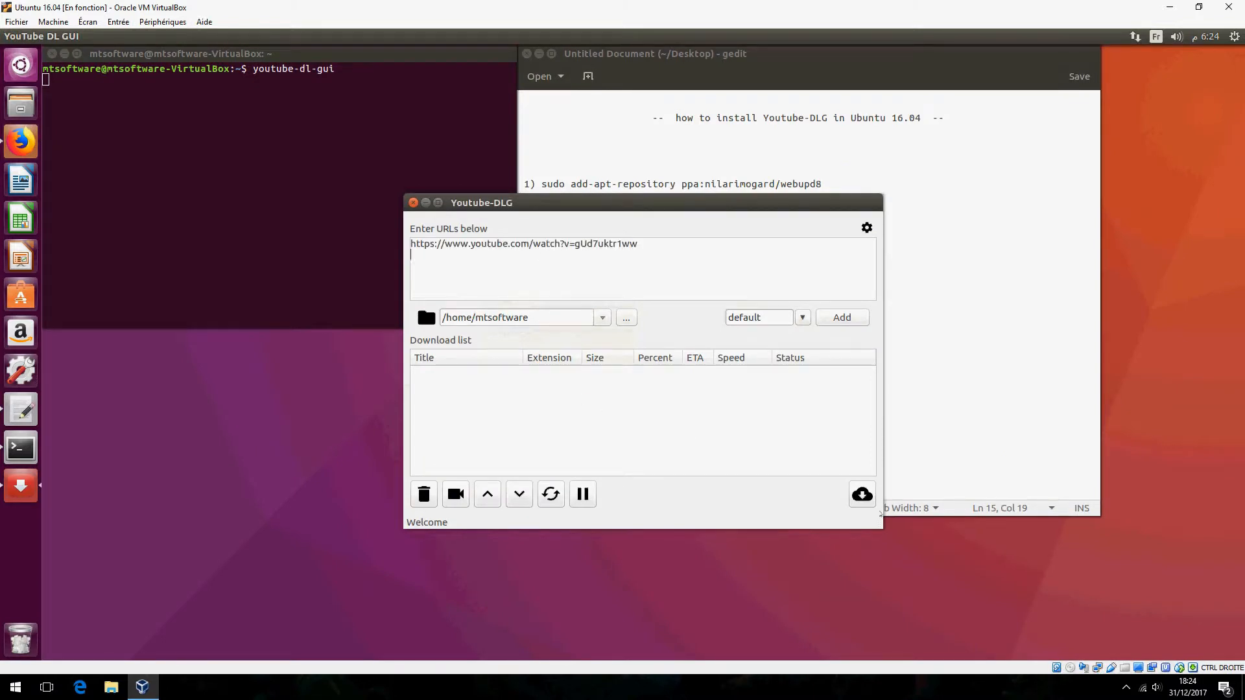
click(861, 494)
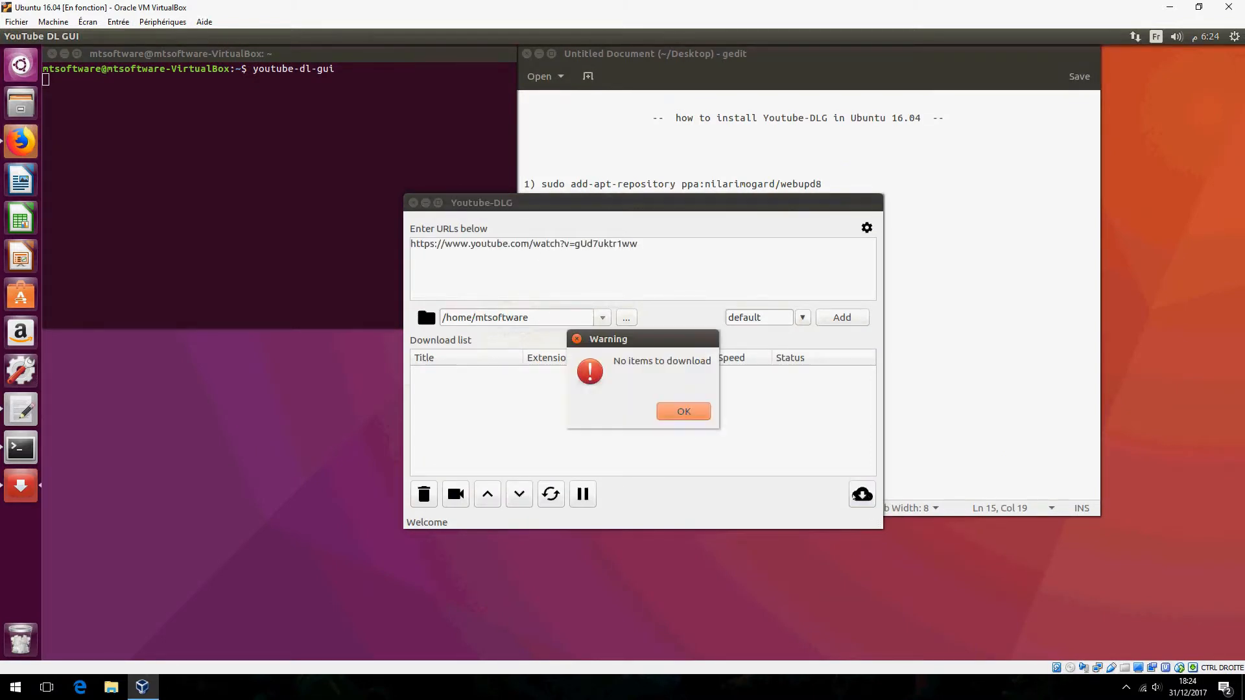
click(683, 411)
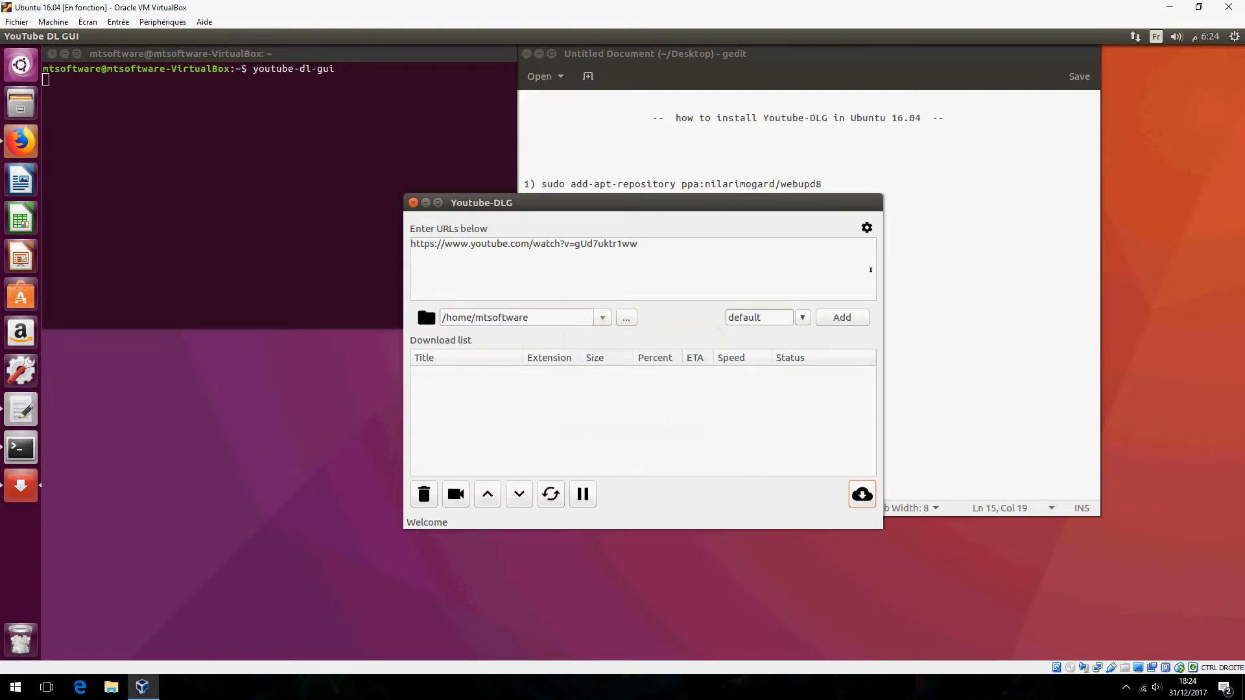
click(840, 317)
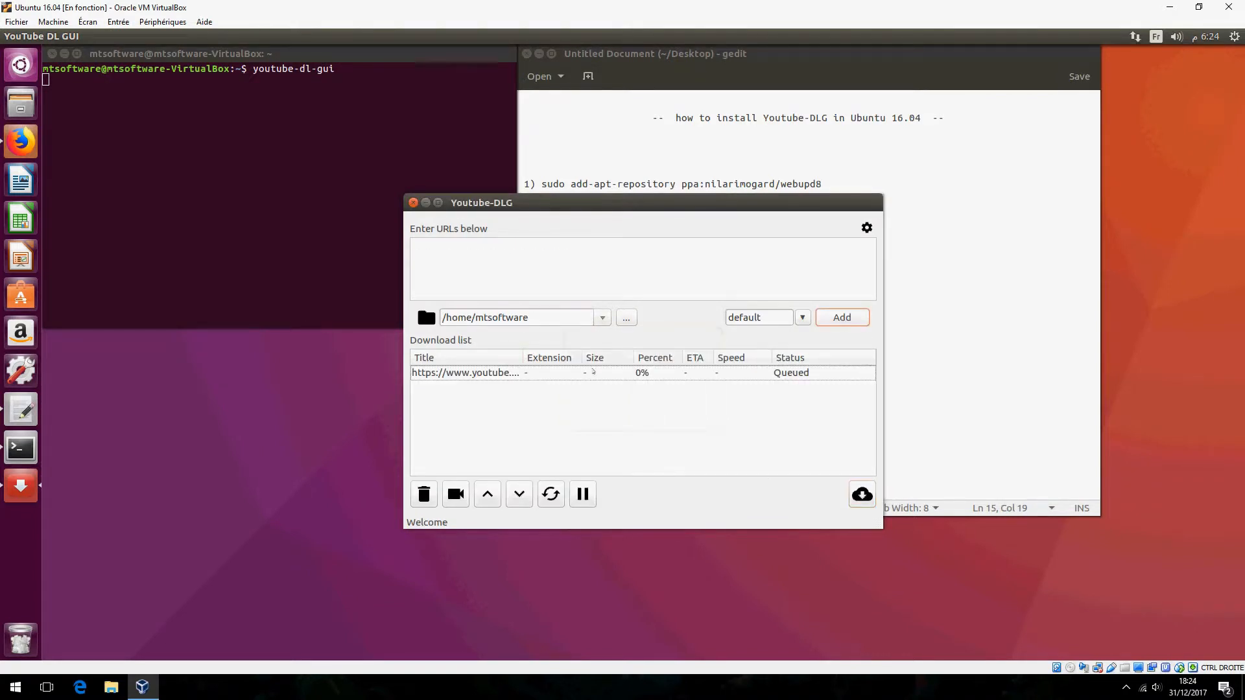
Step: Download the queued video entry and acknowledge the downloads-completed notice
click(464, 372)
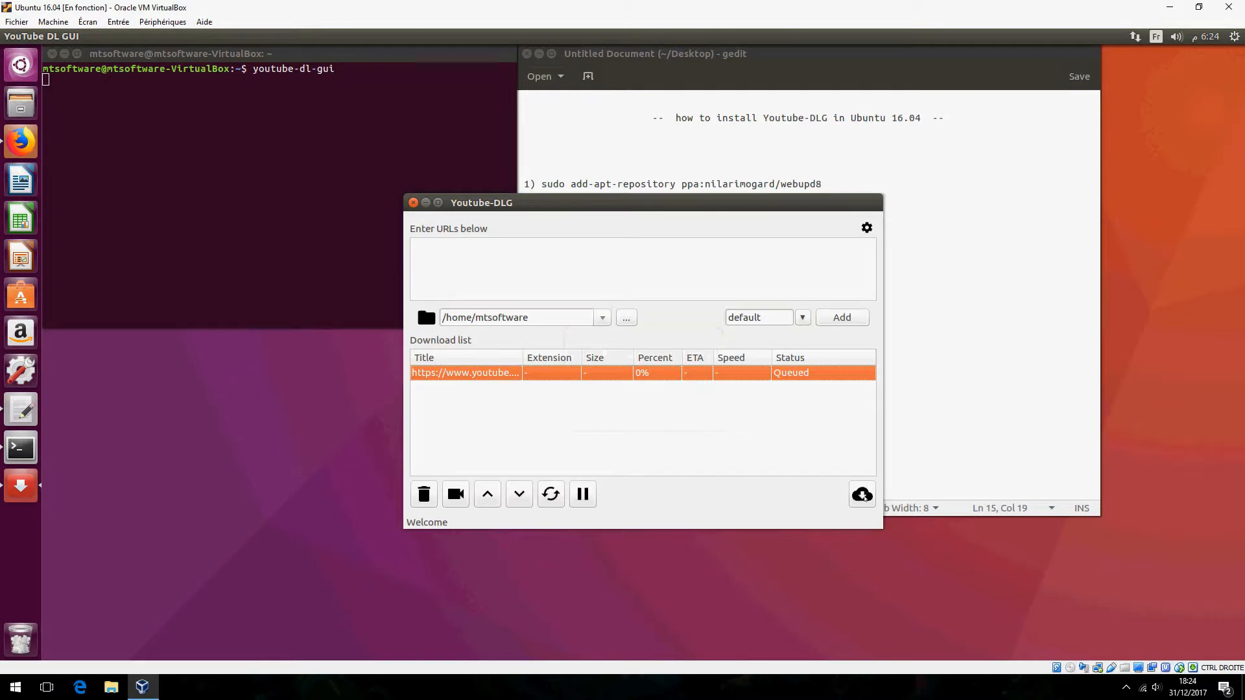
click(861, 494)
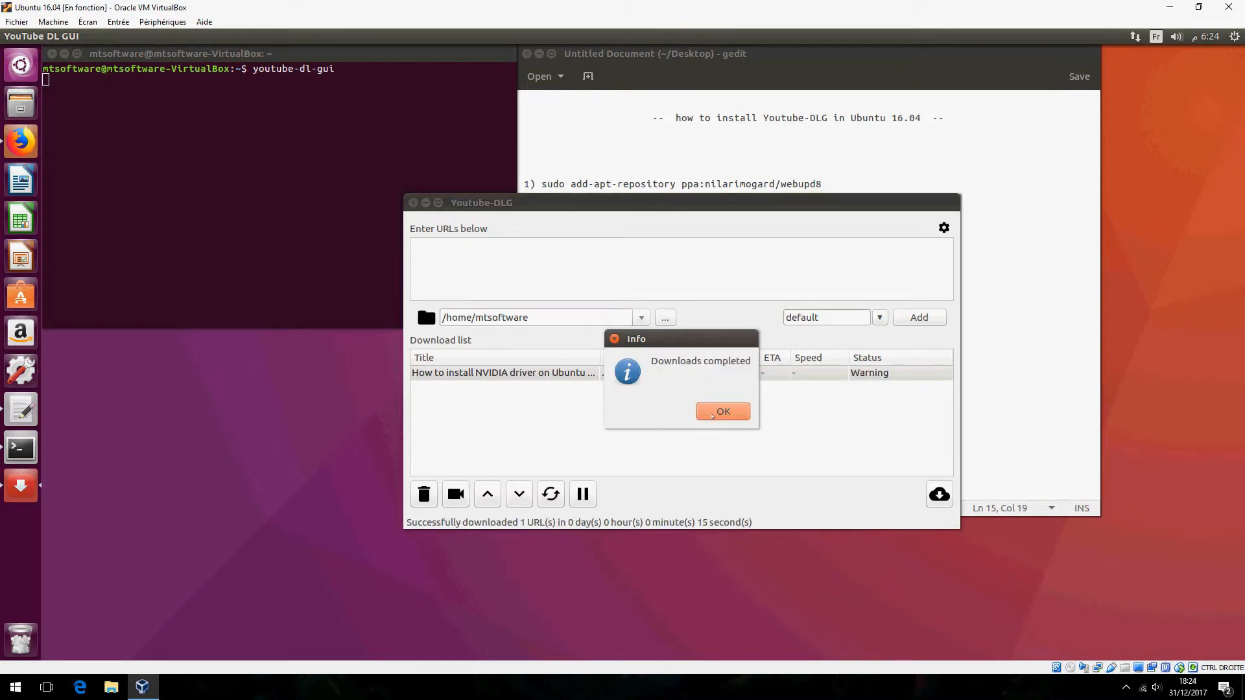
click(722, 411)
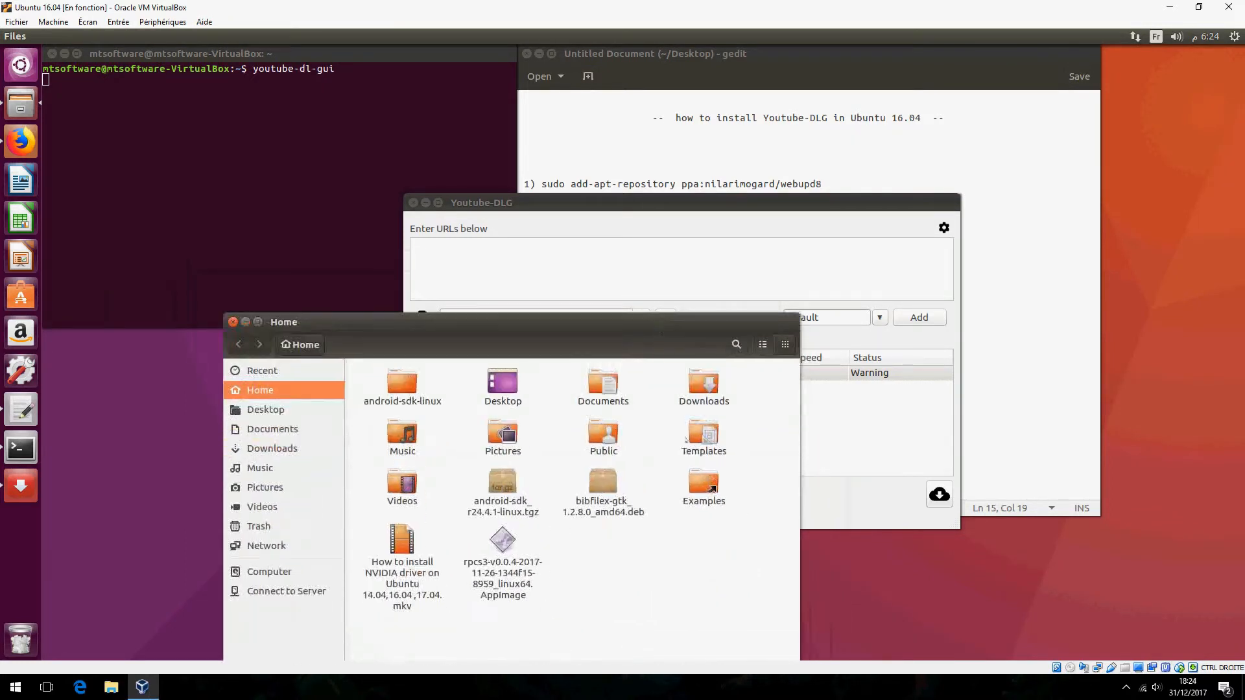
Step: Show the Home folder in Files and select the downloaded NVIDIA driver .mkv
click(502, 482)
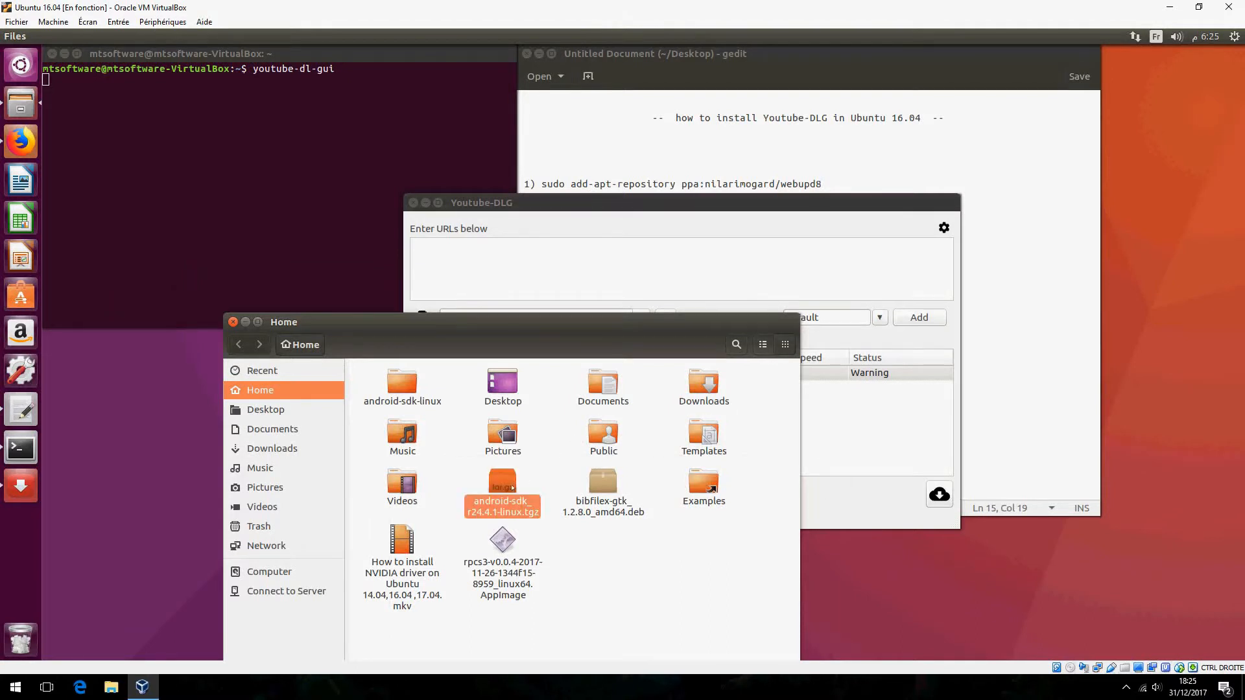
text(mm)
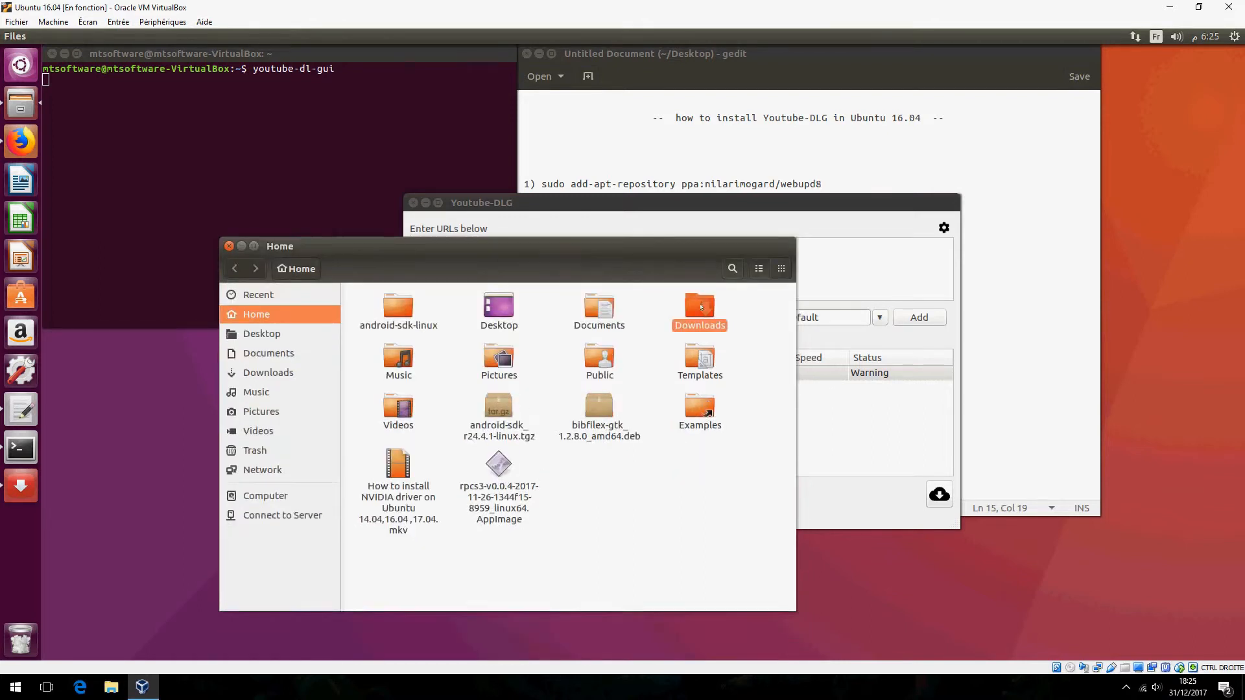
click(699, 310)
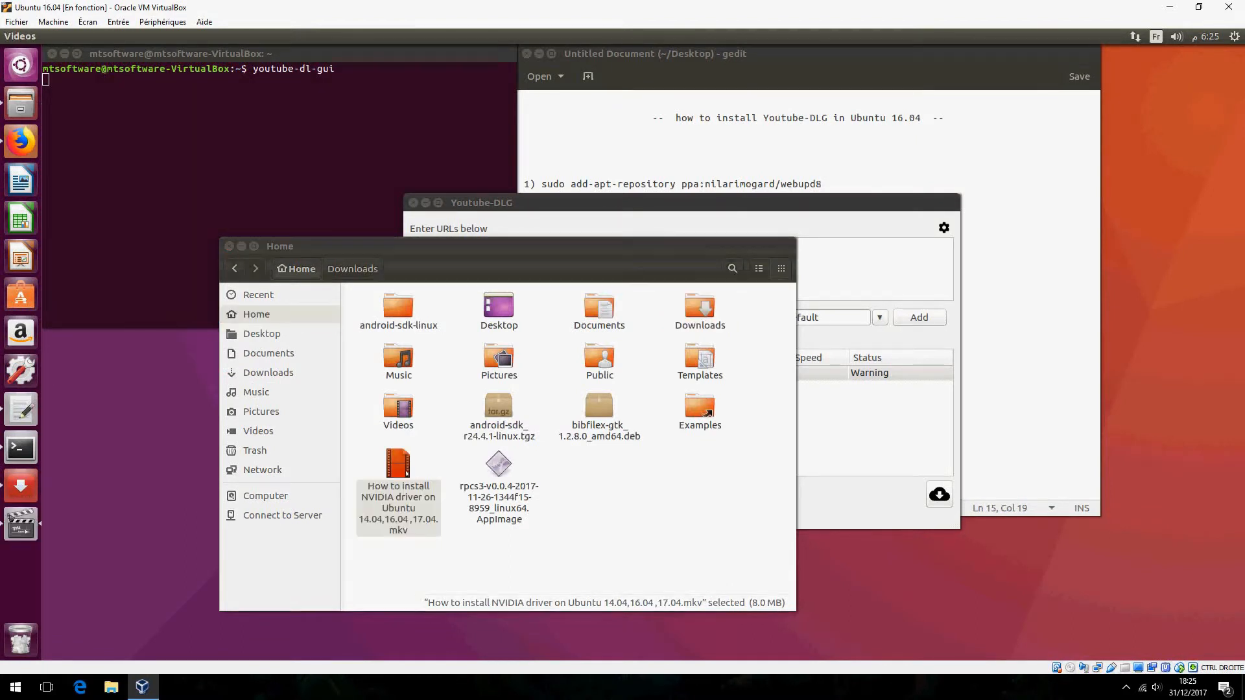
Step: Play the .mkv in Videos and authenticate installing the missing H.264 decoder plugin
double_click(398, 464)
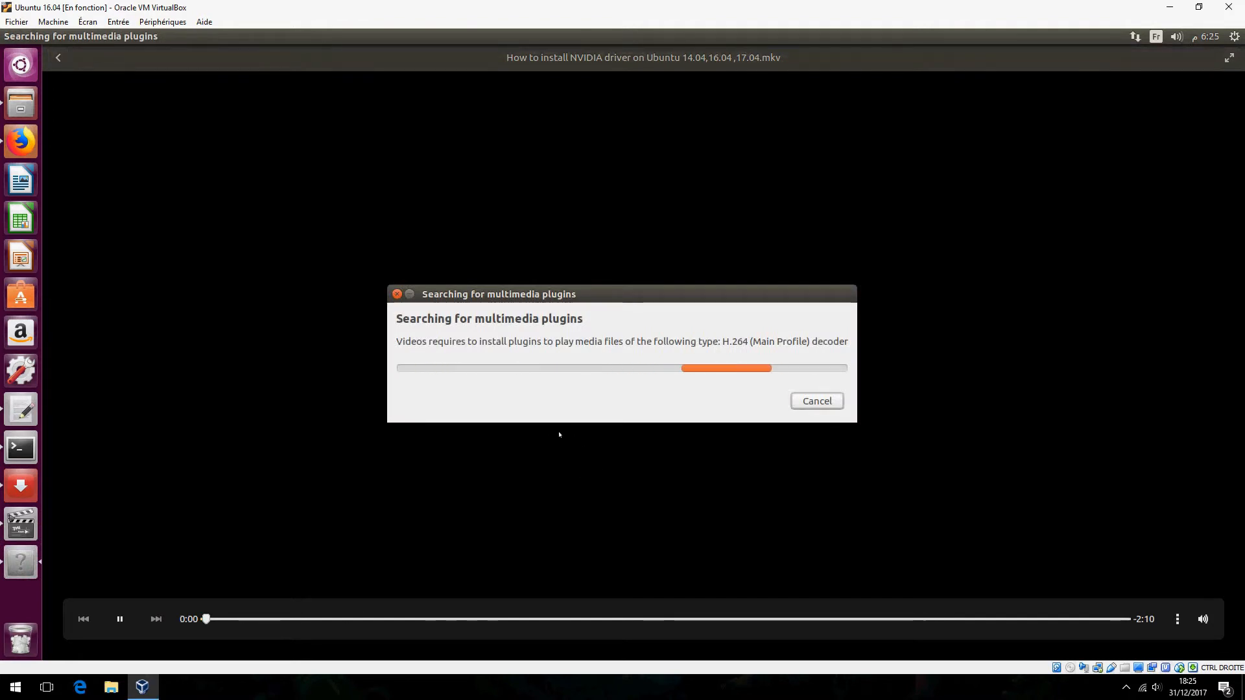
mouse_move(475, 518)
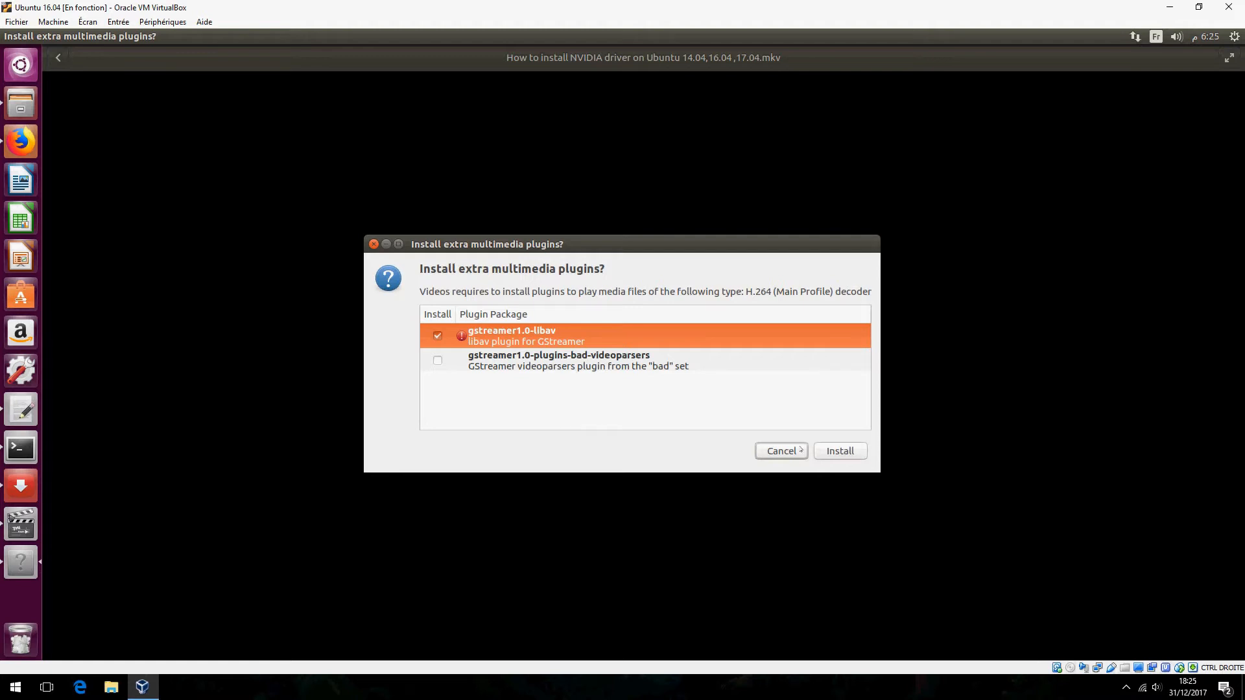
click(839, 452)
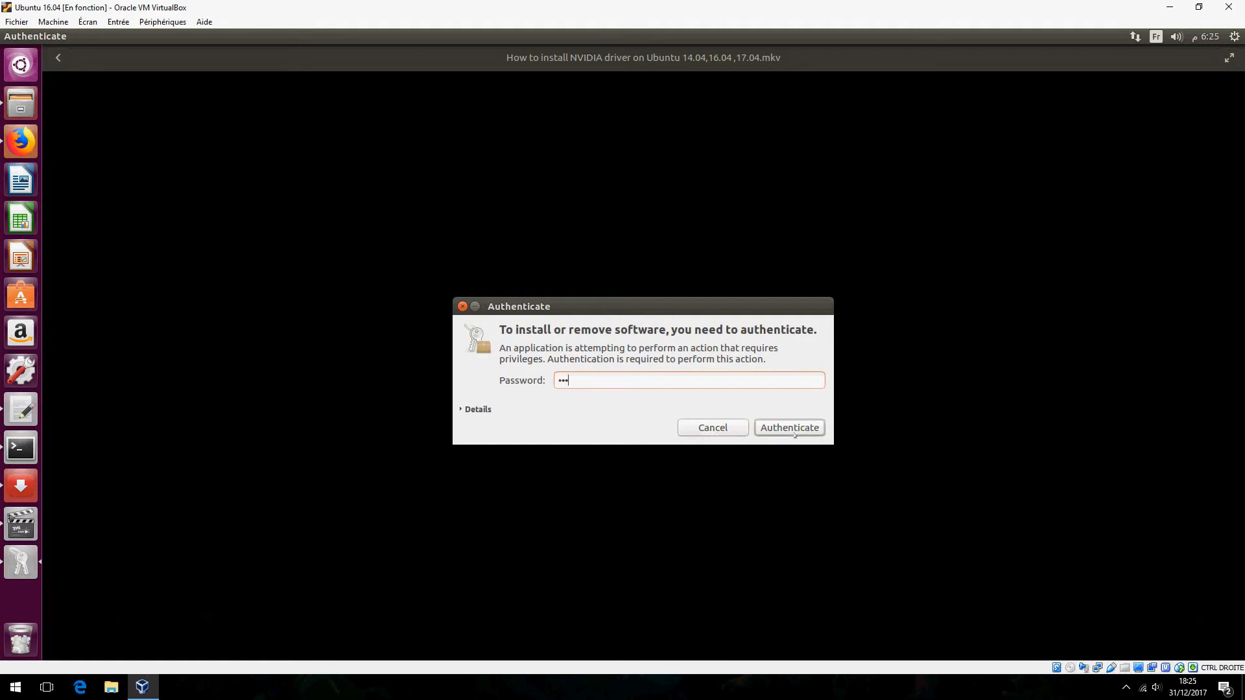
click(788, 426)
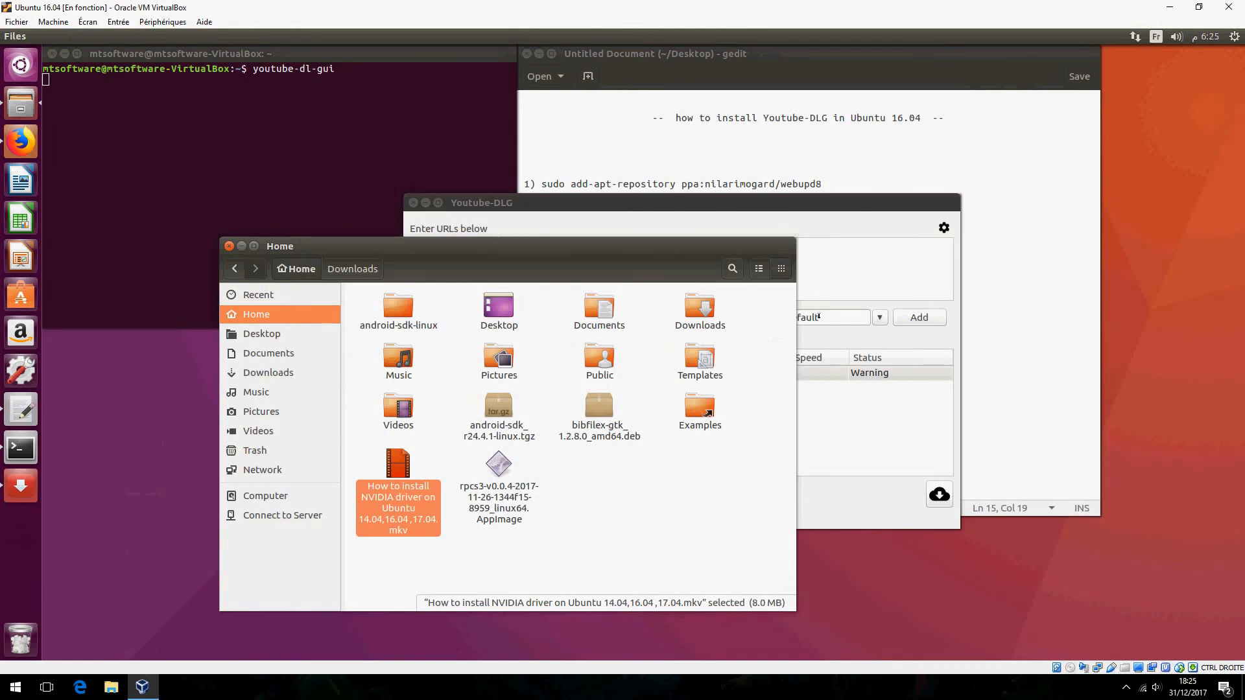
mouse_move(881, 338)
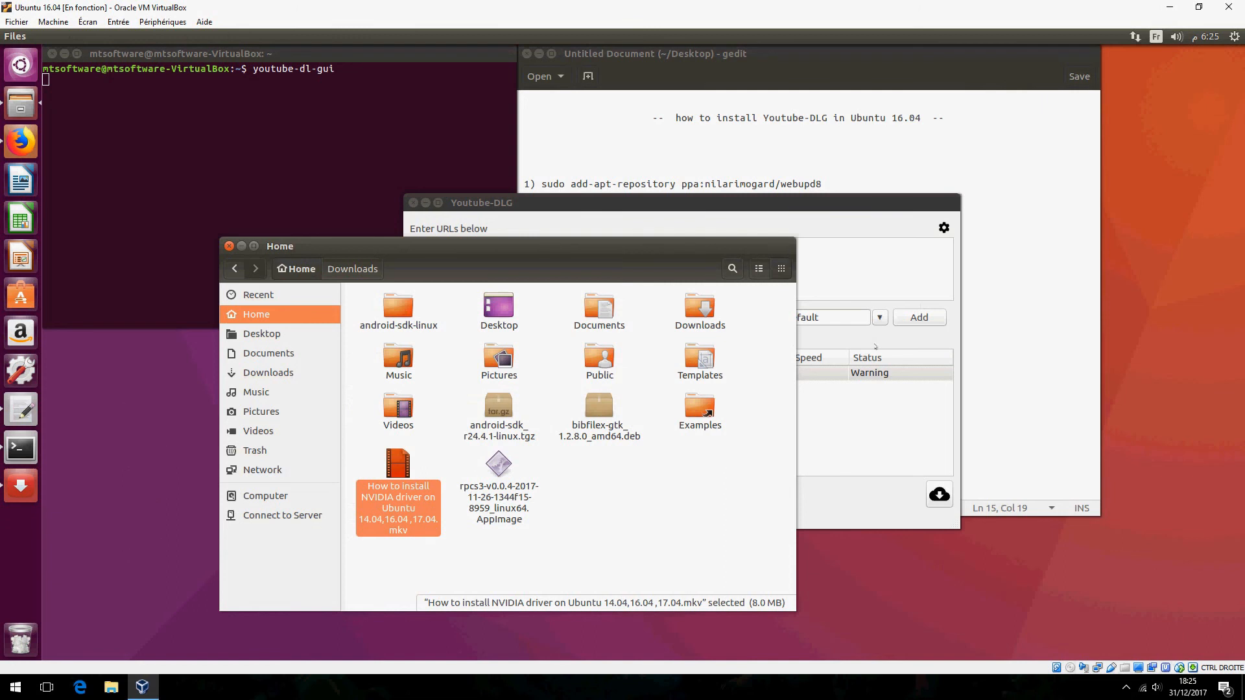
mouse_move(699, 578)
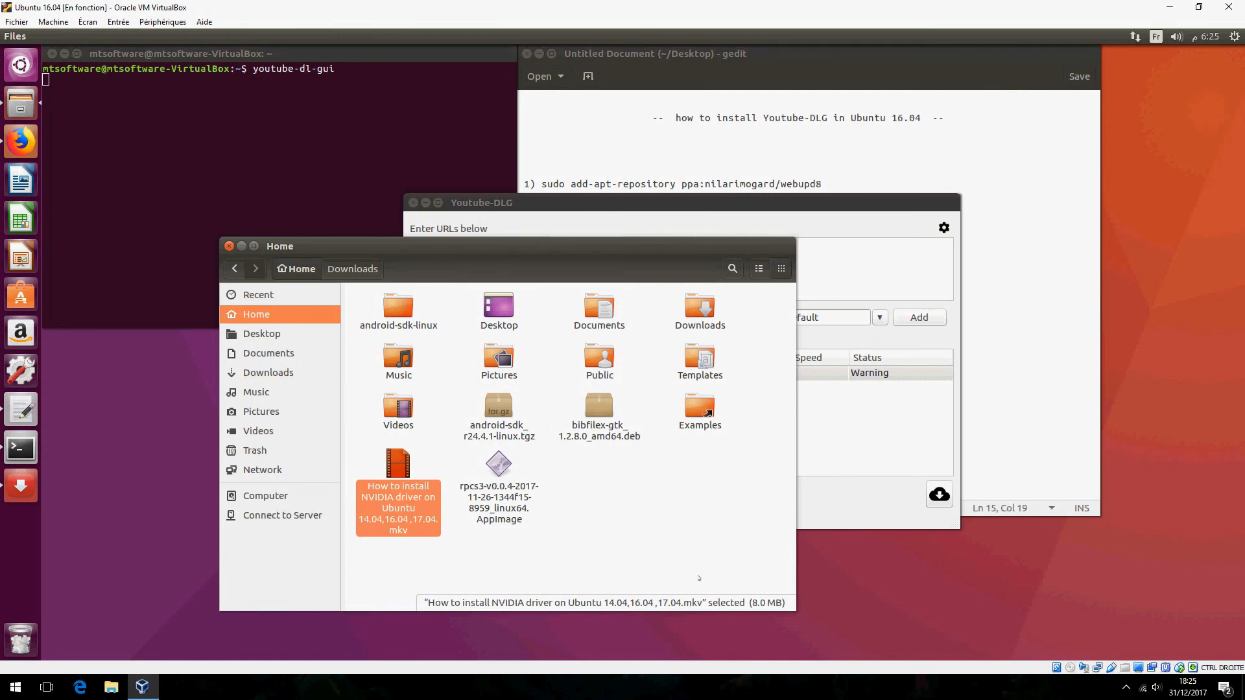